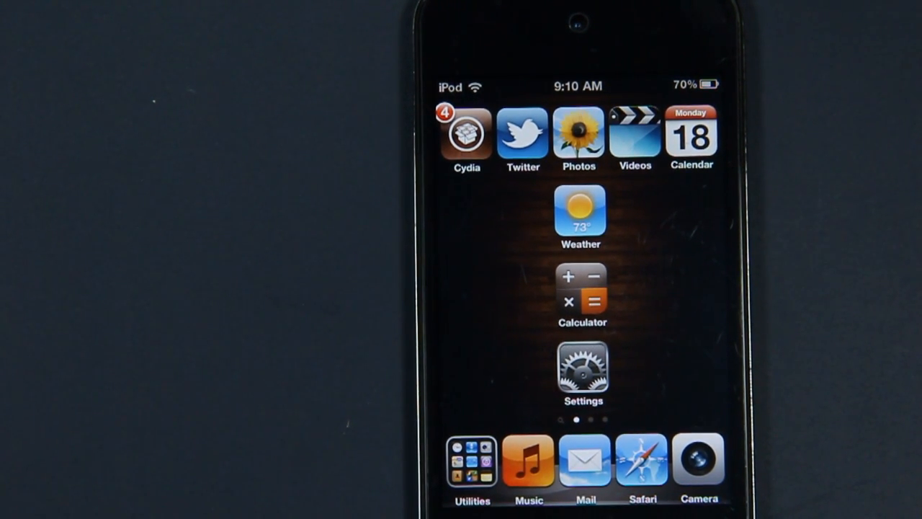
Launch Cydia from the home screen and go to its Manage section.
left_click(465, 136)
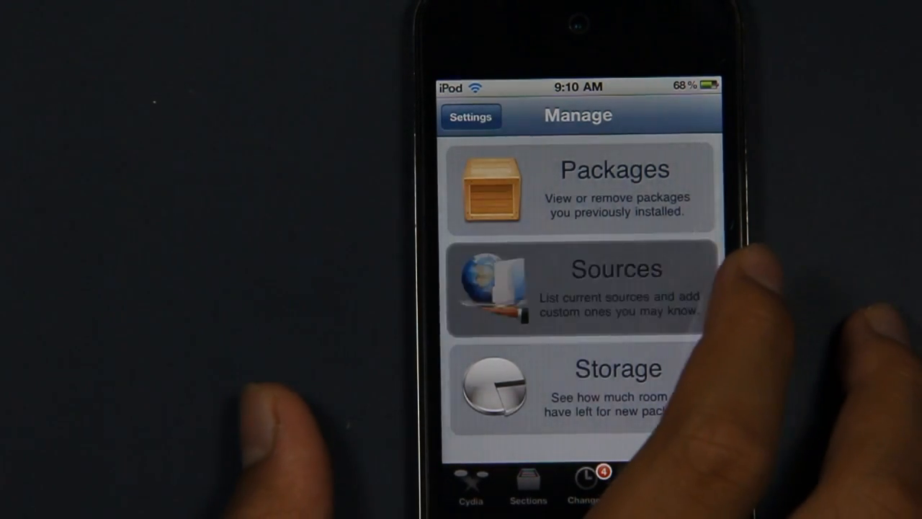
left_click(617, 288)
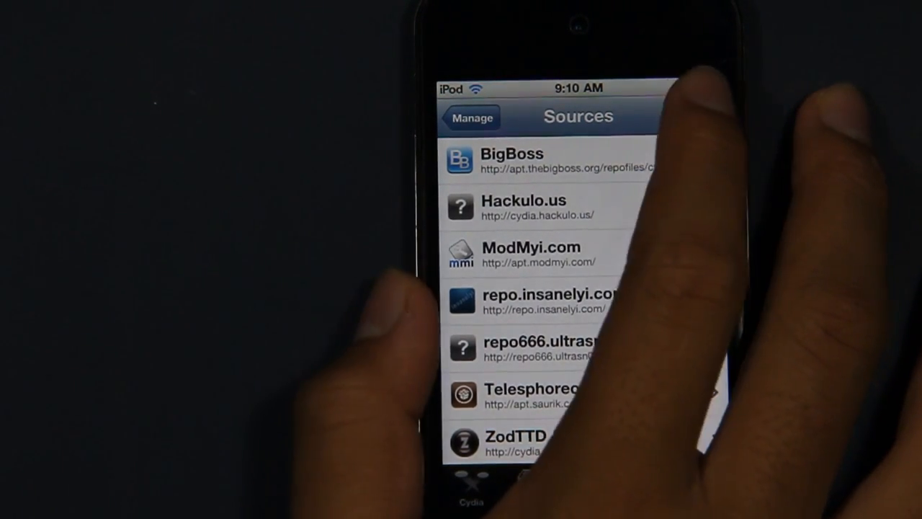
left_click(472, 117)
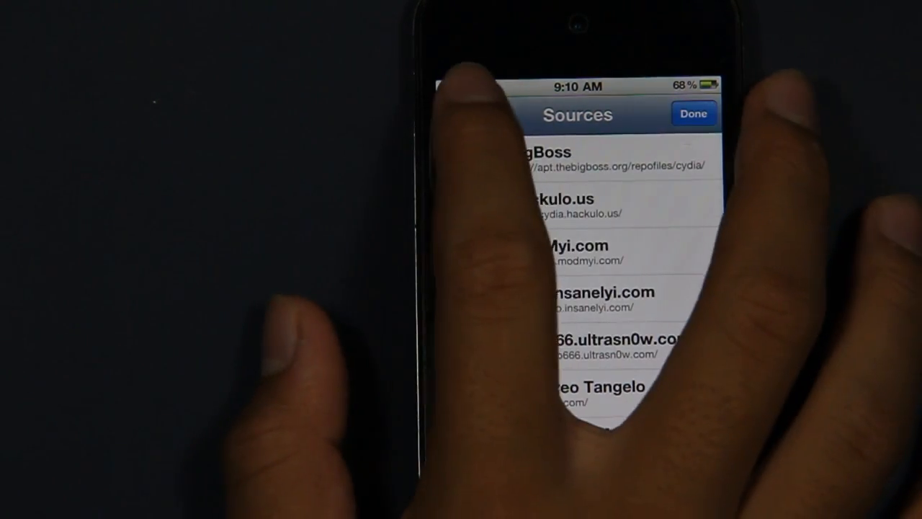
left_click(461, 115)
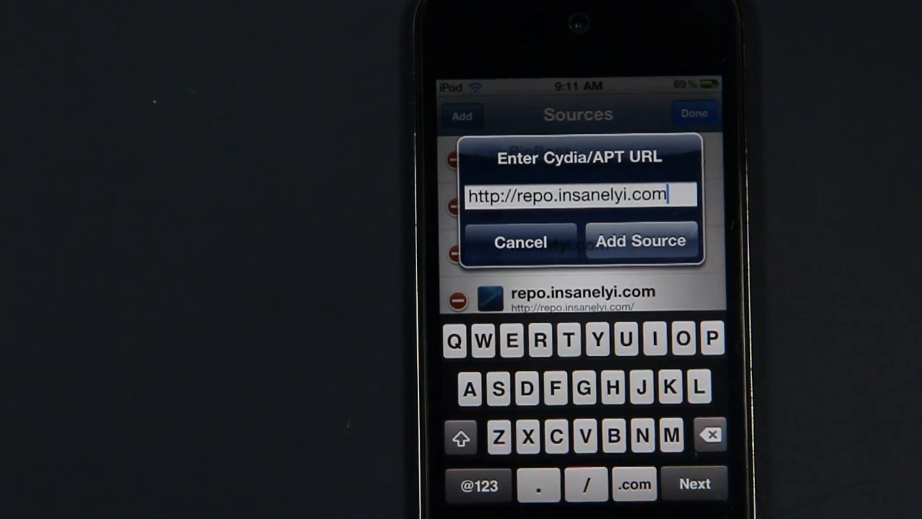
left_click(640, 239)
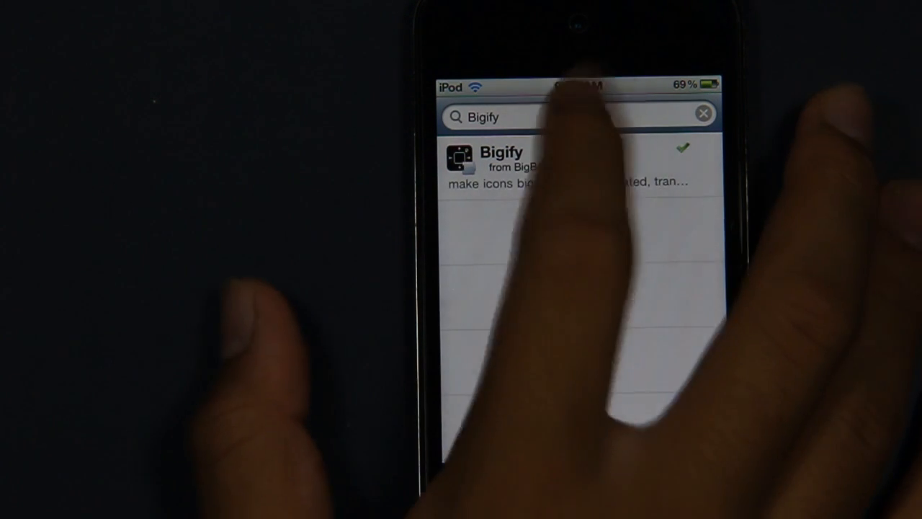
Search for 'Speed intensifier', install it from the insanelyi repo, and return to the home screen.
left_click(504, 117)
type("S")
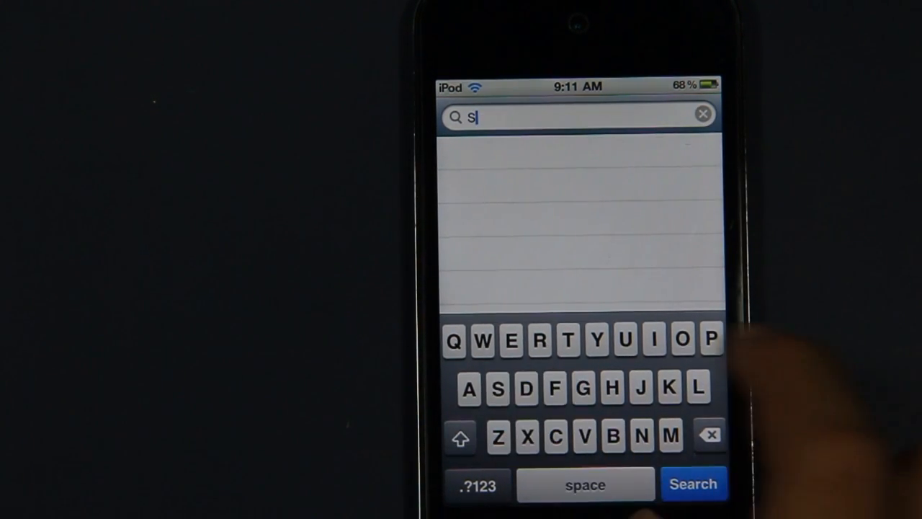
type("peed intensifier")
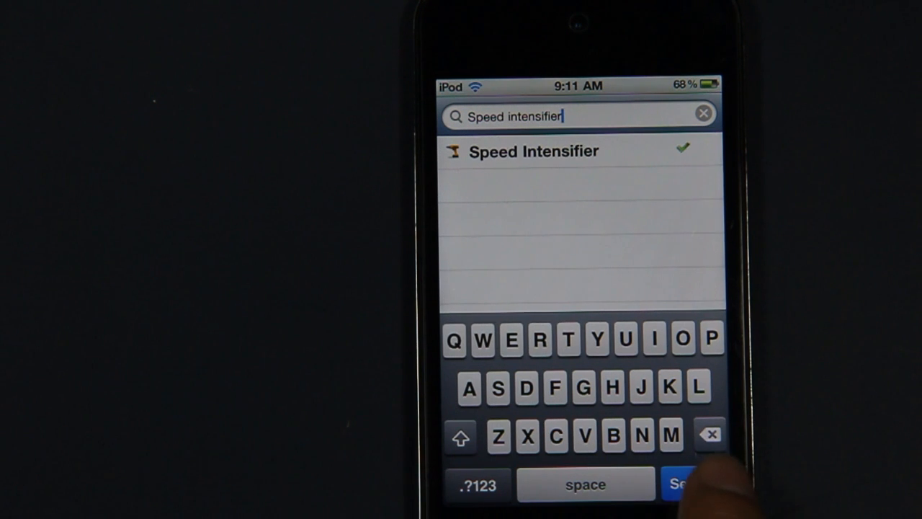
left_click(533, 151)
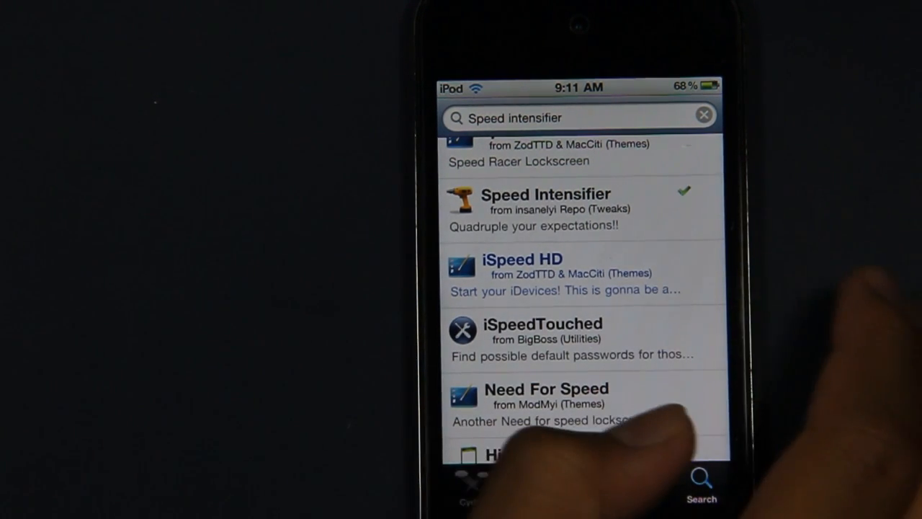
left_click(569, 209)
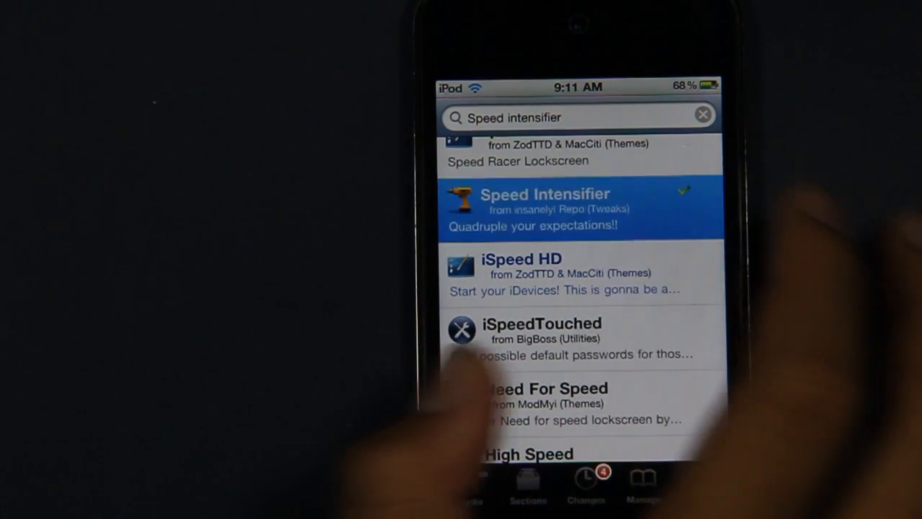
left_click(545, 207)
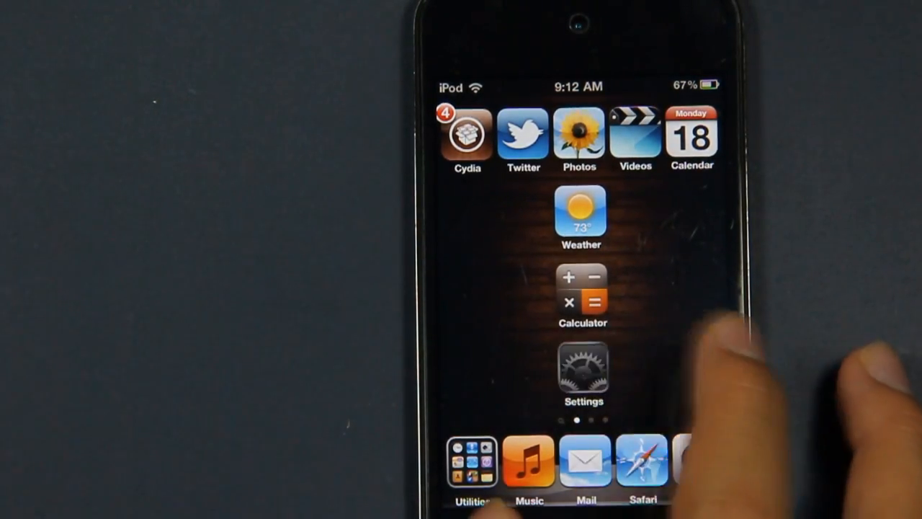
In Settings > Speed Intensifier, set the multiplier to 10 and the animation slider to its fastest end.
left_click(583, 367)
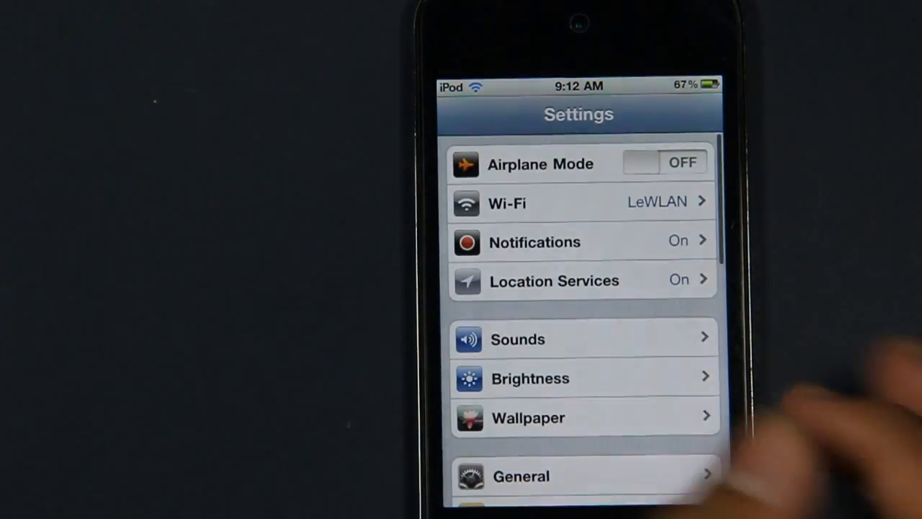
scroll("down", 3)
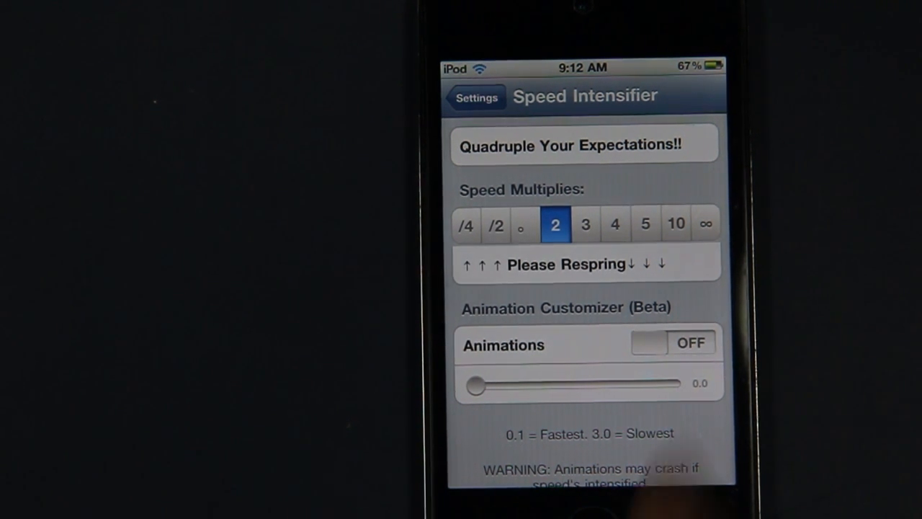
left_click(674, 225)
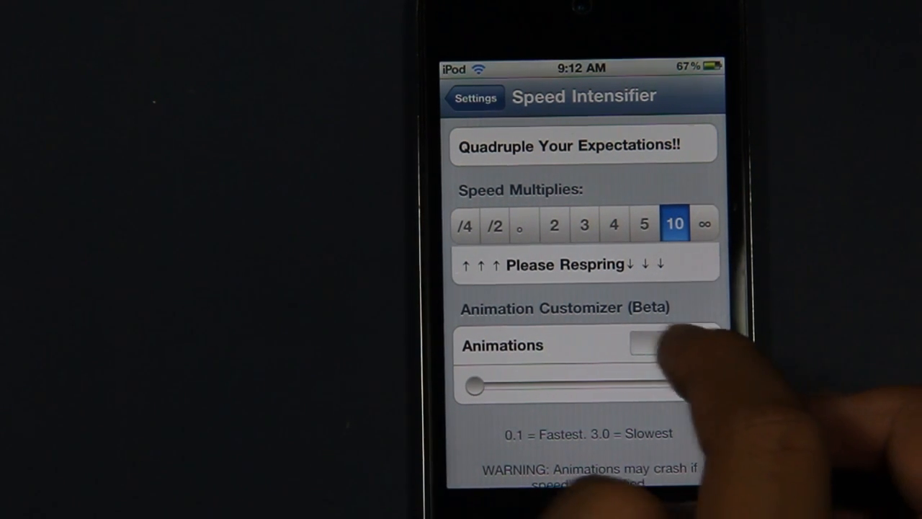
left_click_drag(475, 386, 670, 382)
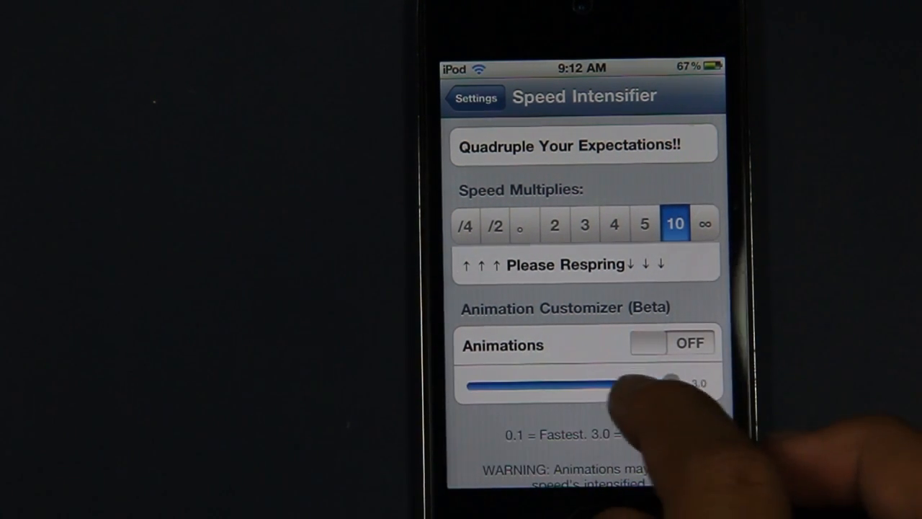
left_click_drag(620, 385, 677, 384)
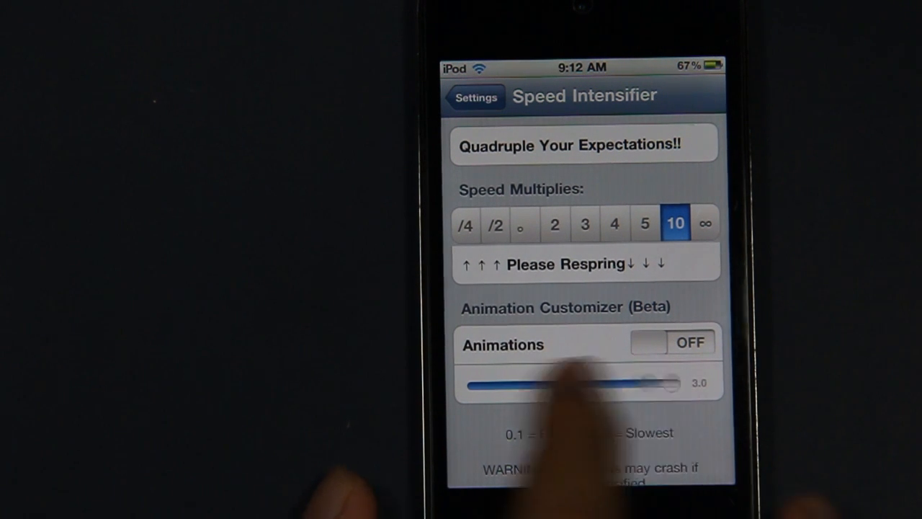
left_click_drag(652, 383, 473, 386)
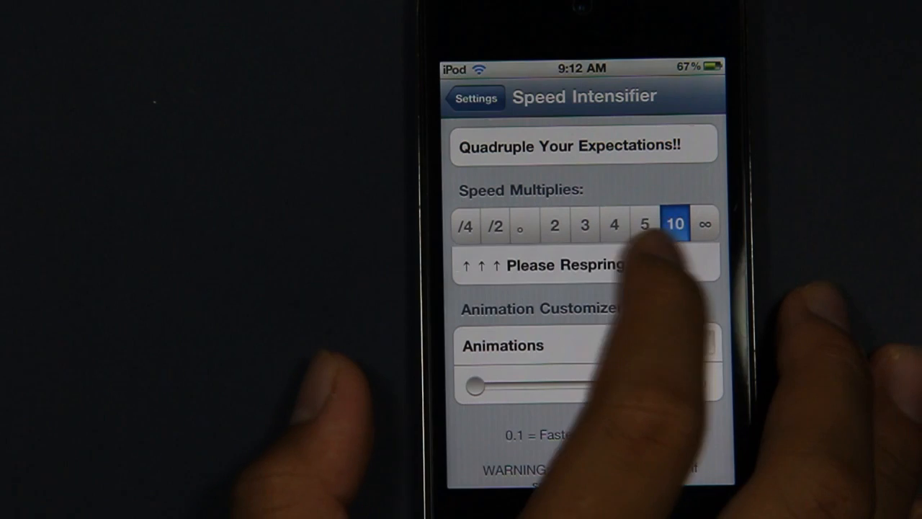
Bring up the SBSettings panel and respring the device to apply the tweak.
left_click(671, 342)
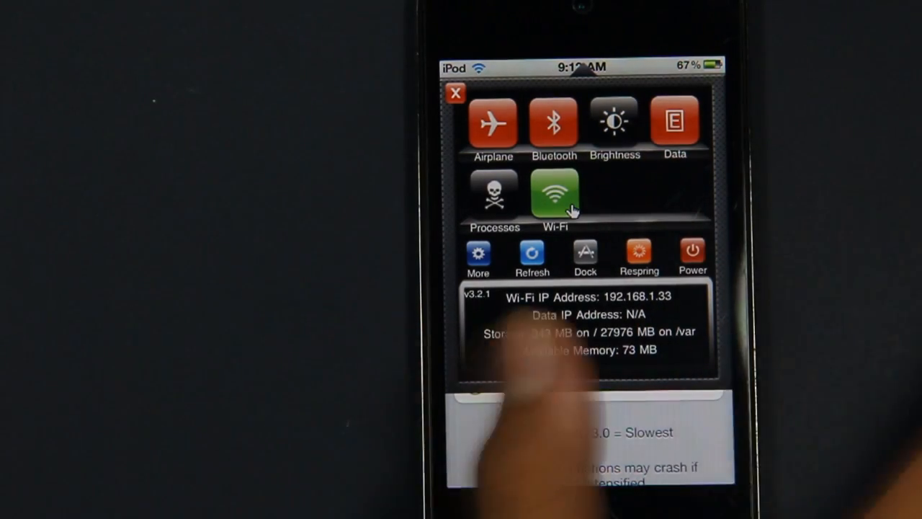
left_click(638, 252)
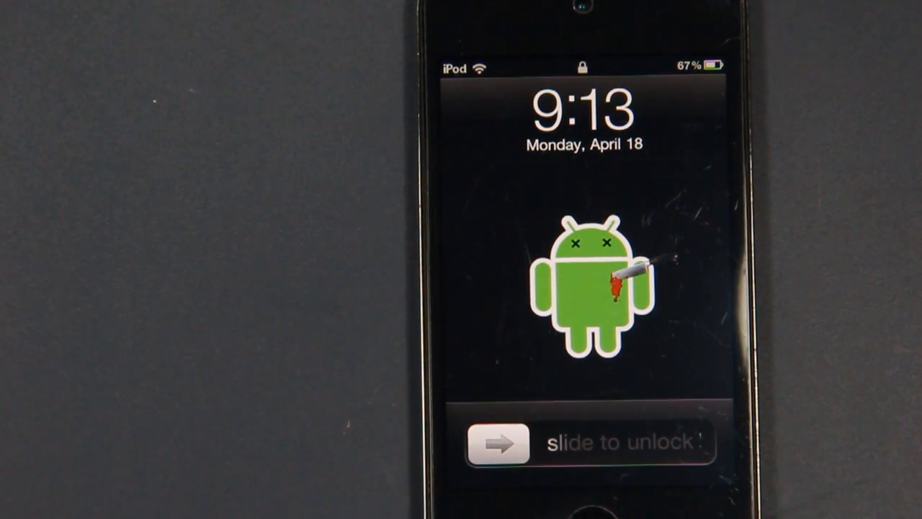
Slide to unlock the device, check Settings briefly, and return to the home screen.
left_click_drag(497, 441, 648, 441)
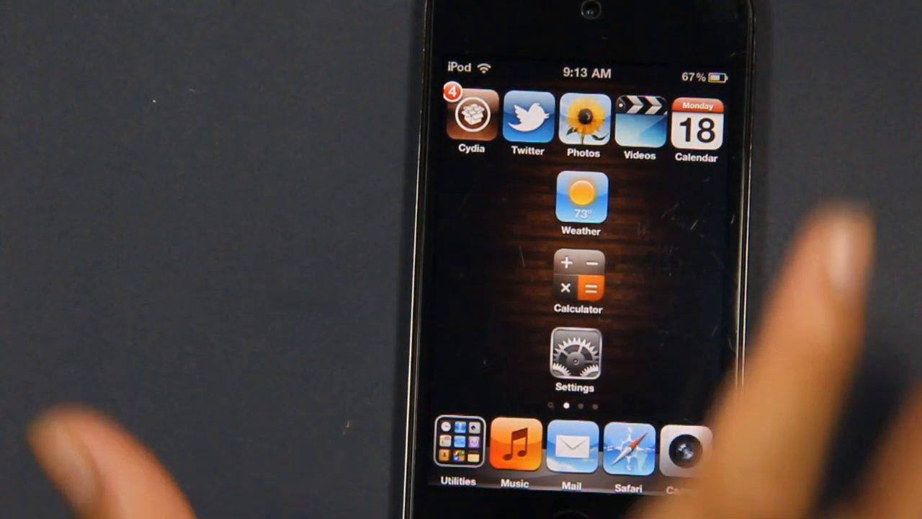
mouse_move(684, 454)
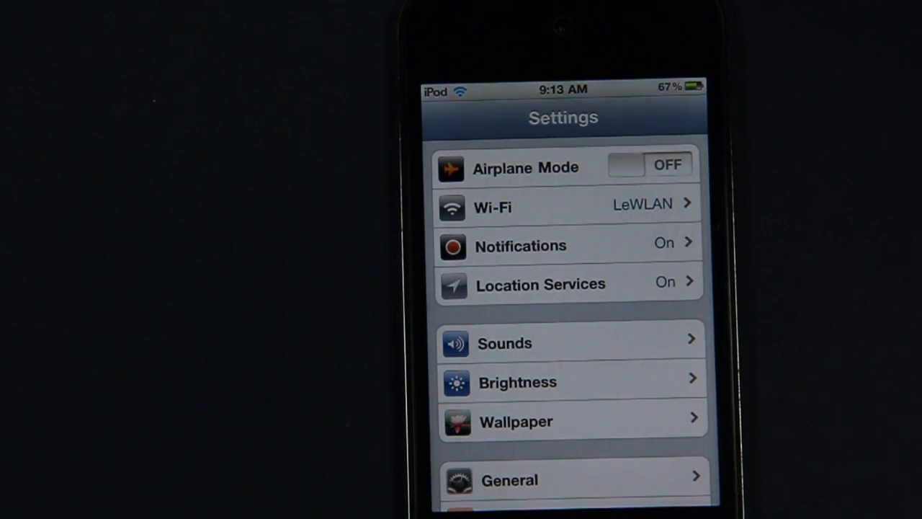
key("home")
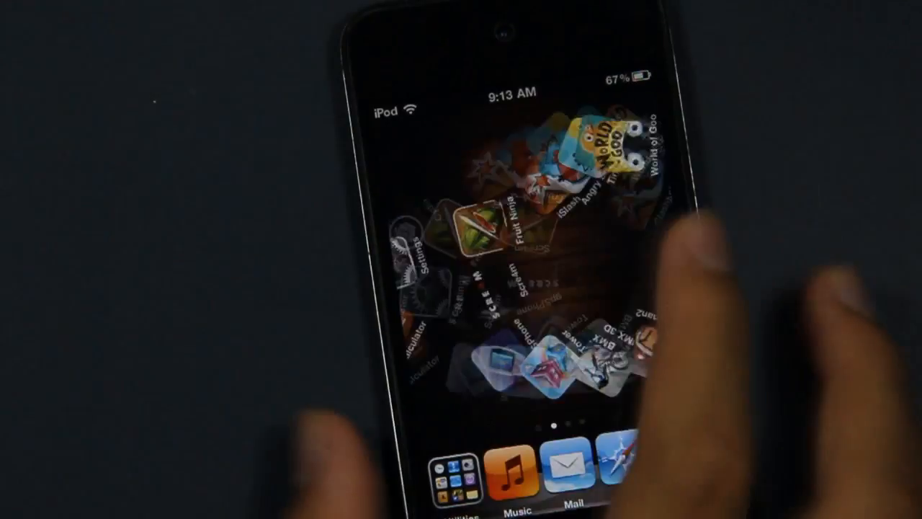